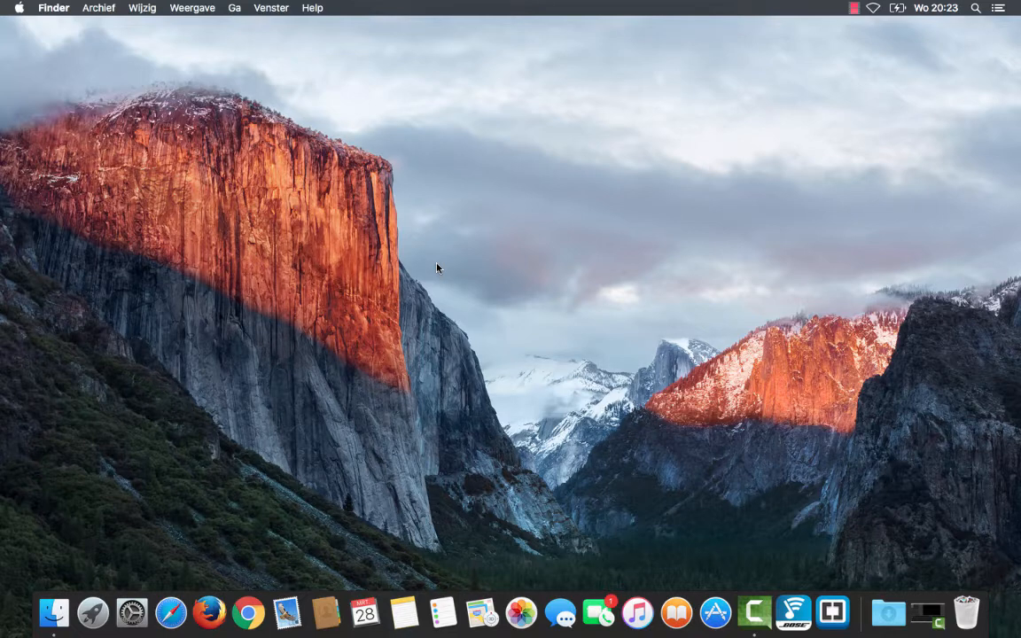
- Open the Apple menu from the Finder menu bar
{"action": "left_click", "coordinate": [18, 8]}
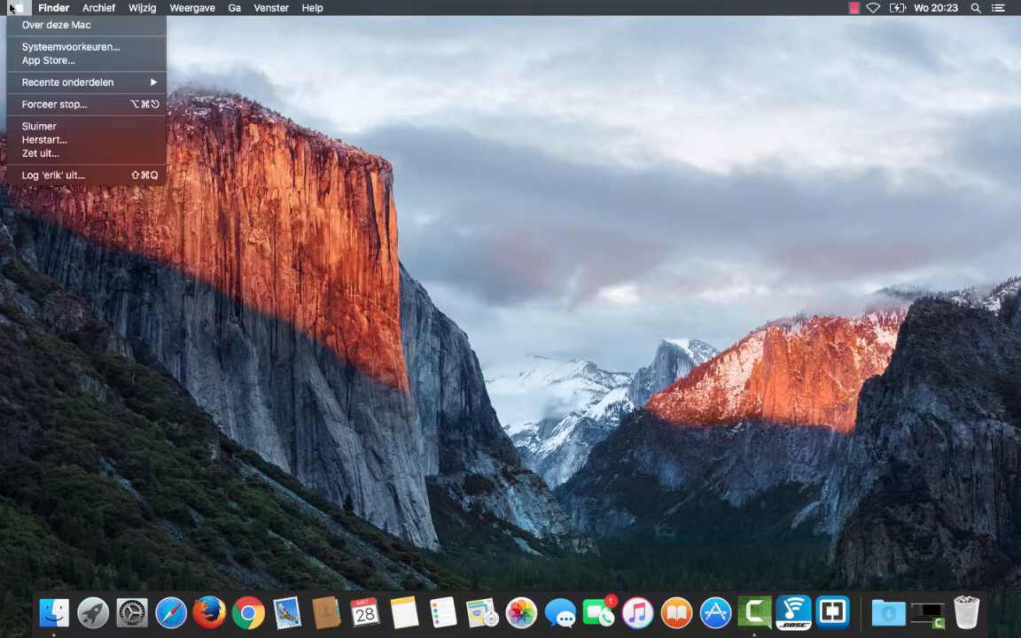
{"action": "mouse_move", "coordinate": [56, 25]}
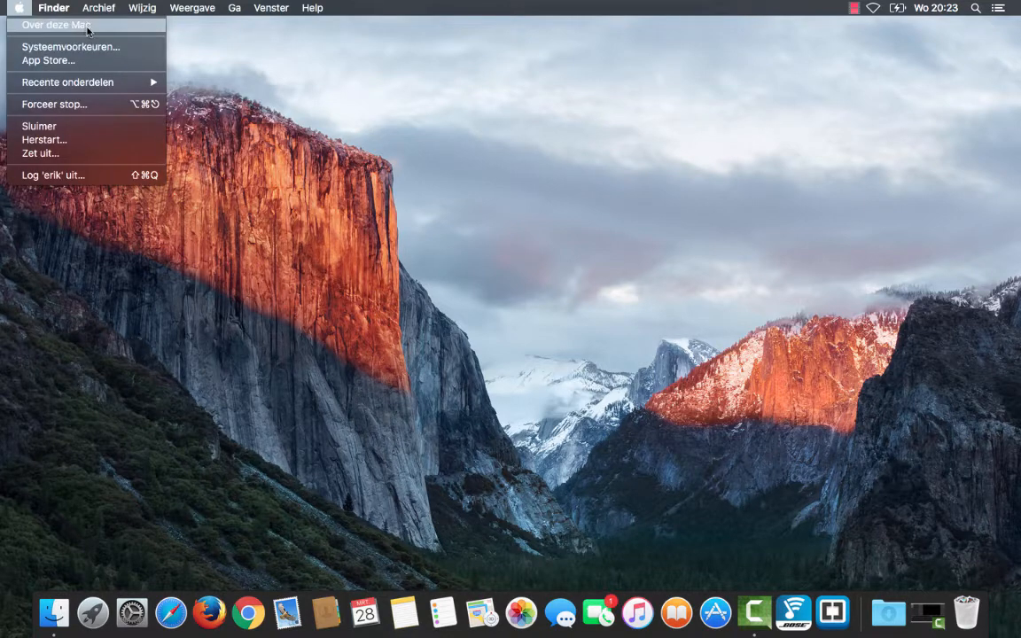
- Open 'Over deze Mac' and request the detailed system report from it
{"action": "left_click", "coordinate": [56, 24]}
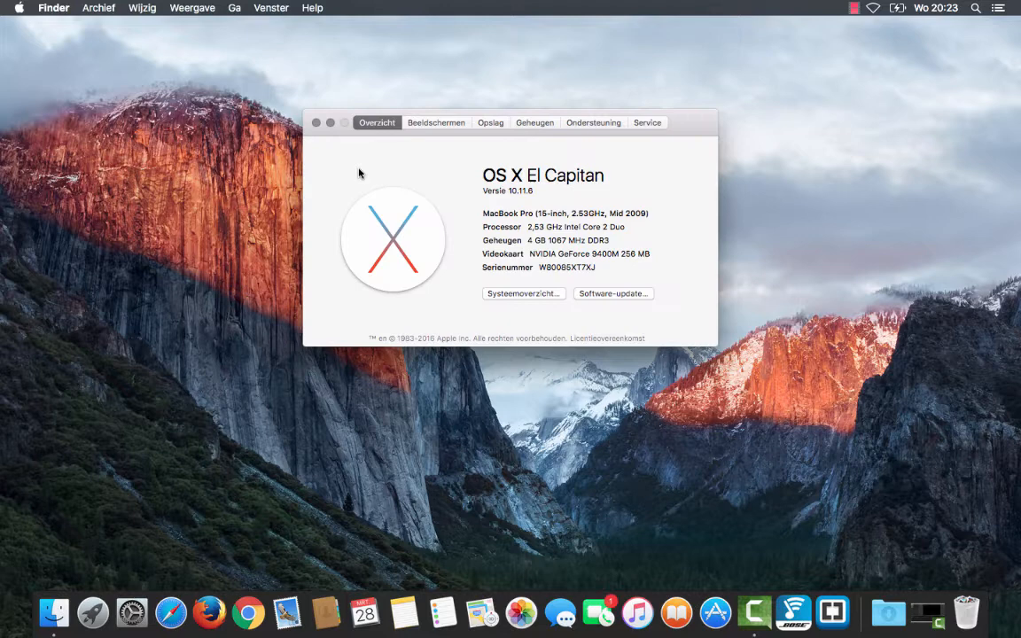
{"action": "mouse_move", "coordinate": [558, 250]}
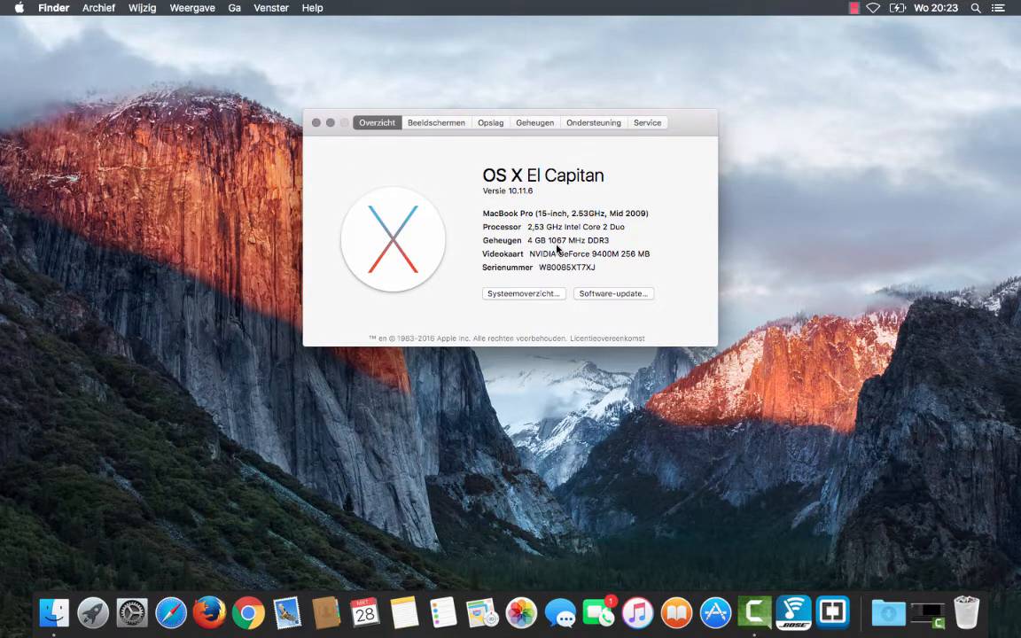
{"action": "mouse_move", "coordinate": [592, 288]}
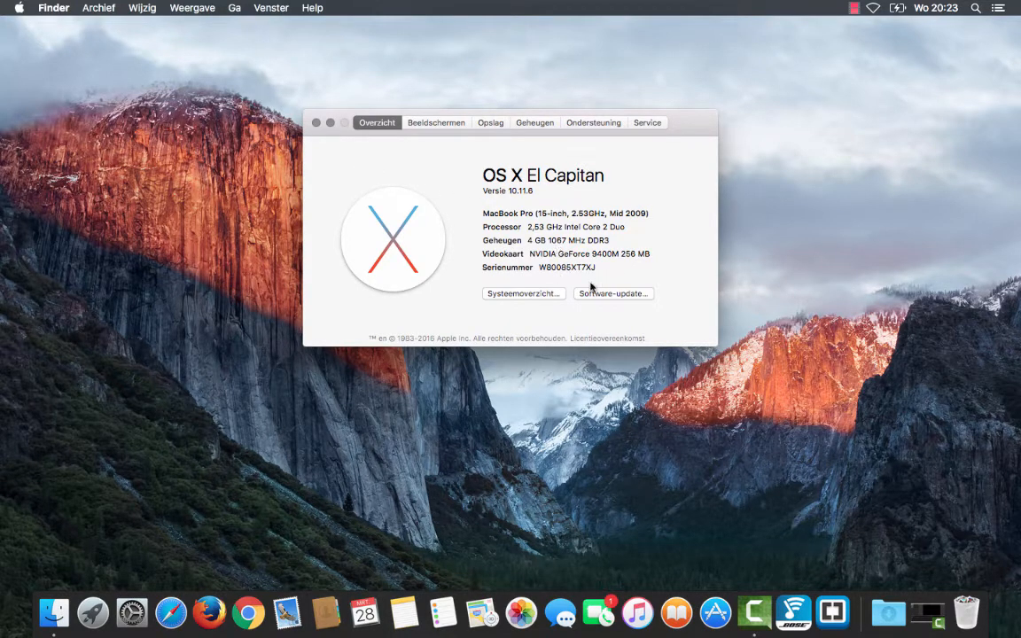
{"action": "left_click", "coordinate": [523, 293]}
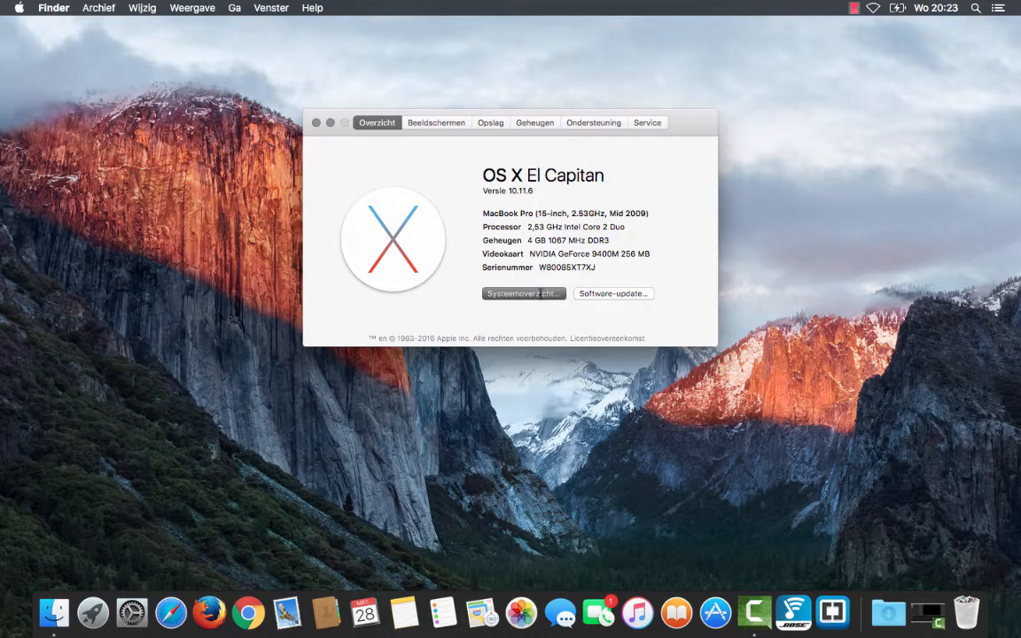
- Launch System Information on the MacBook Pro hardware overview with model, processor and memory
{"action": "left_click", "coordinate": [523, 293]}
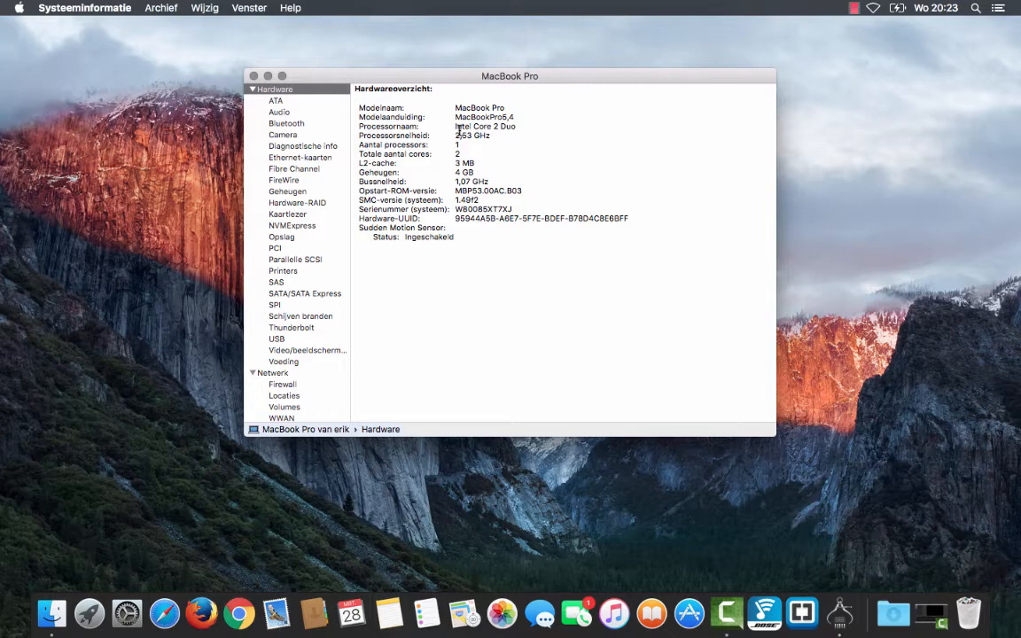
{"action": "mouse_move", "coordinate": [537, 161]}
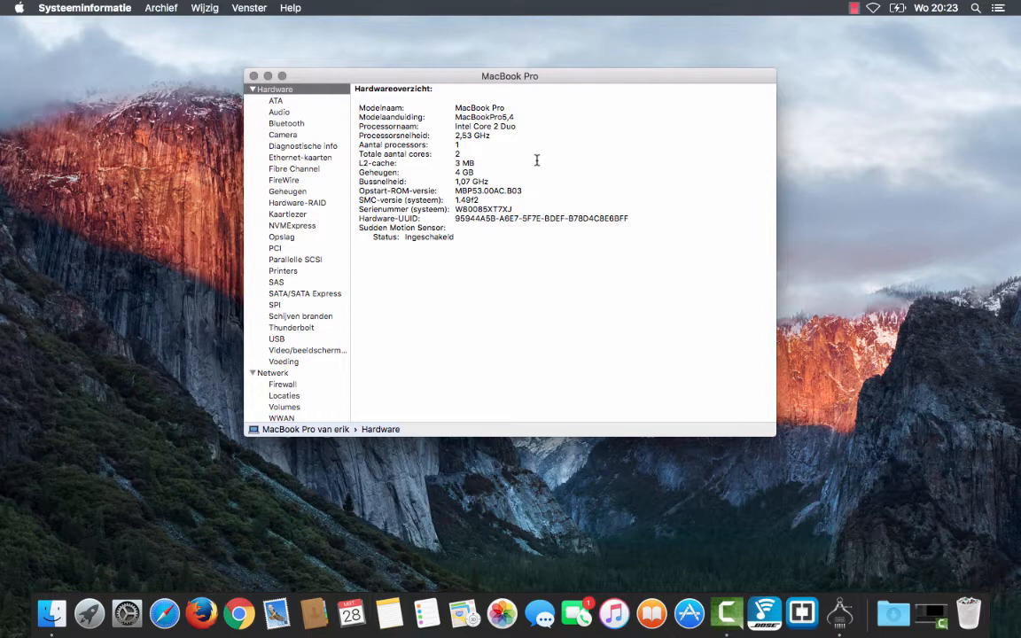
{"action": "mouse_move", "coordinate": [483, 184]}
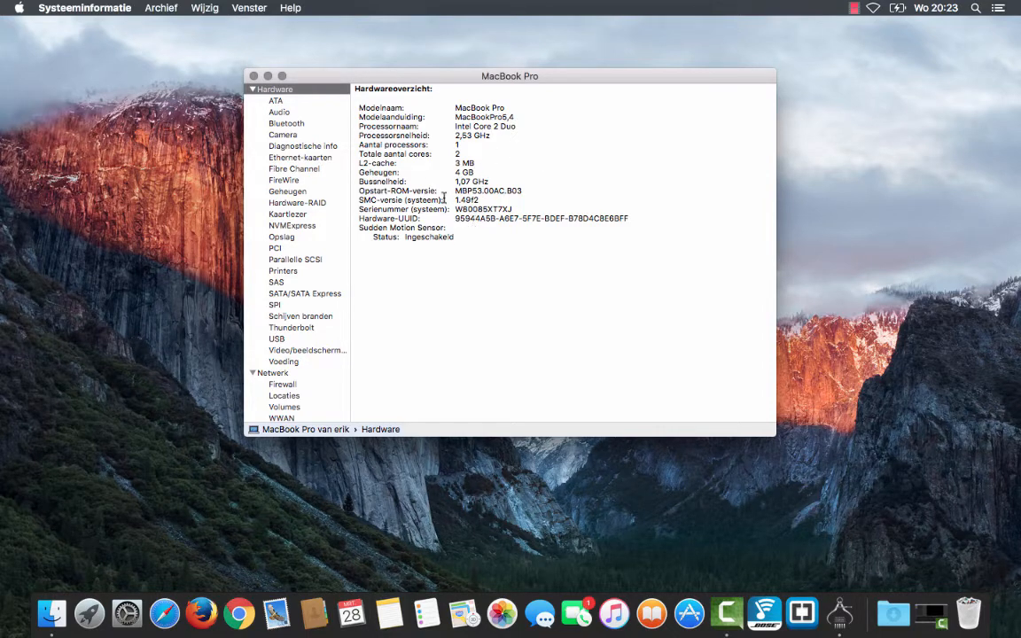
- View the empty ATA report and the built-in Audio report, and enlarge the window
{"action": "left_click", "coordinate": [276, 100]}
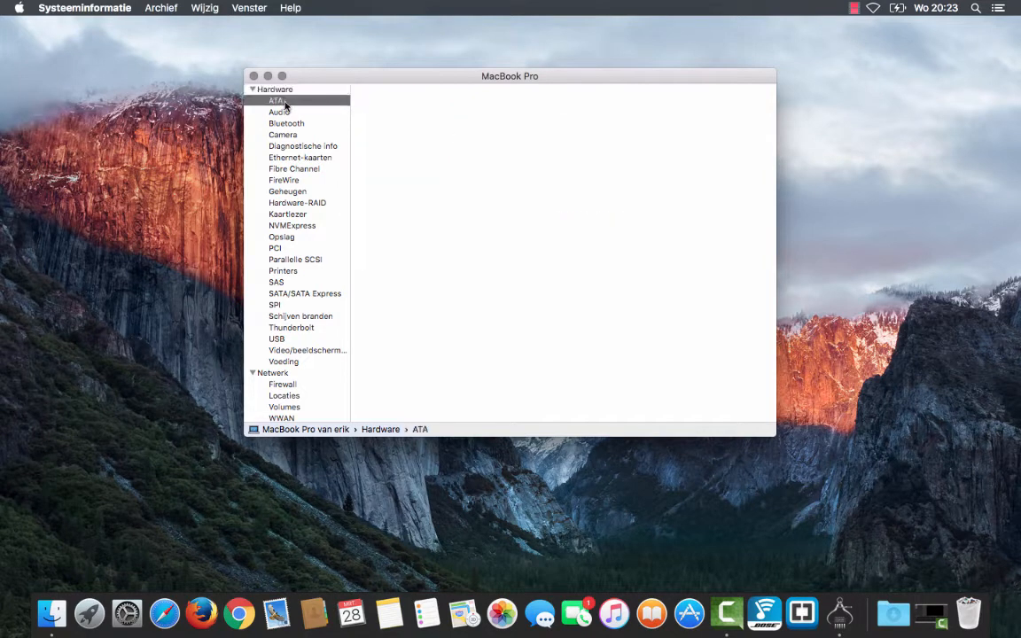
{"action": "left_click", "coordinate": [277, 100]}
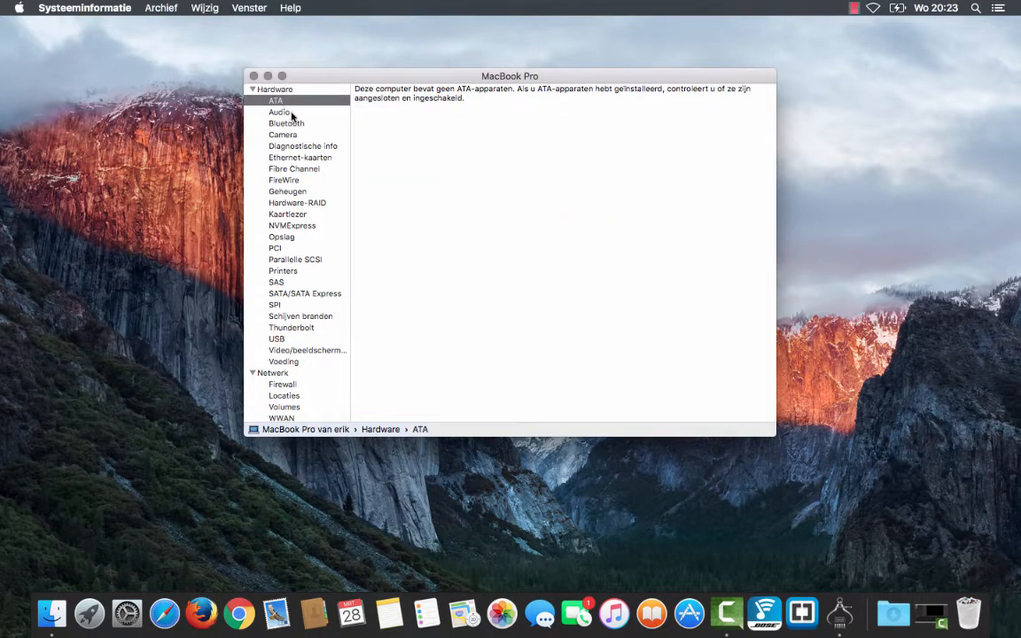
{"action": "left_click", "coordinate": [279, 112]}
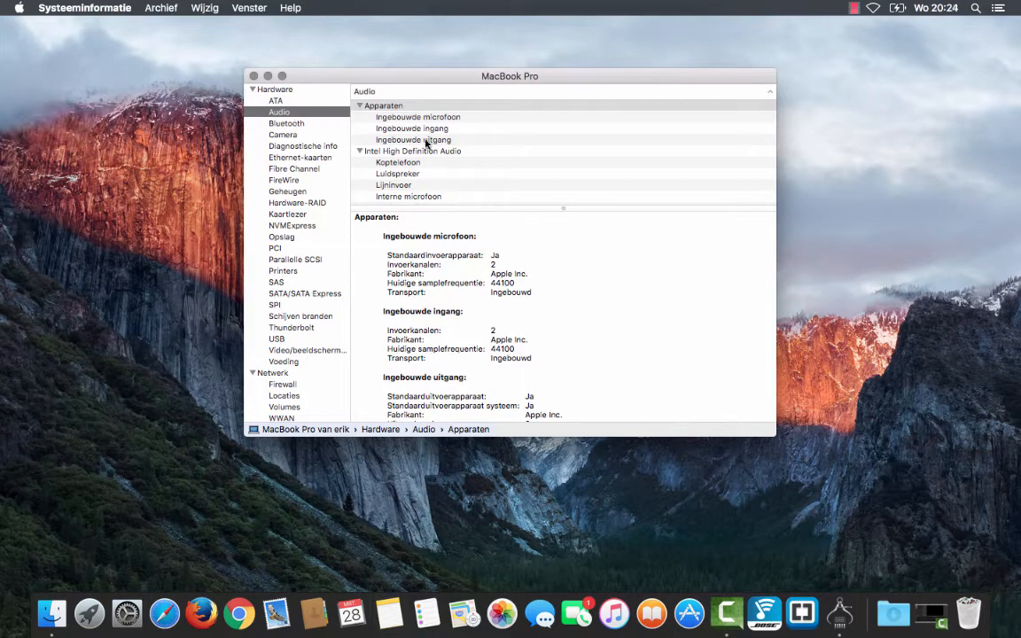
{"action": "left_click_drag", "start_coordinate": [510, 75], "coordinate": [481, 36]}
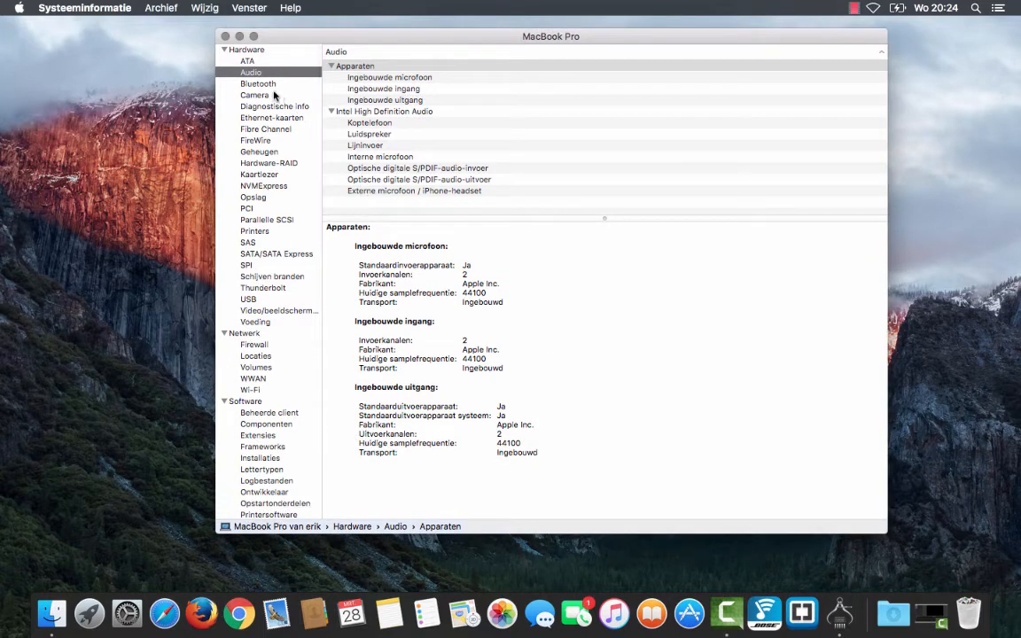
- Check the Bluetooth, Camera and Diagnostics reports, ending on the Ethernet card details
{"action": "left_click", "coordinate": [258, 83]}
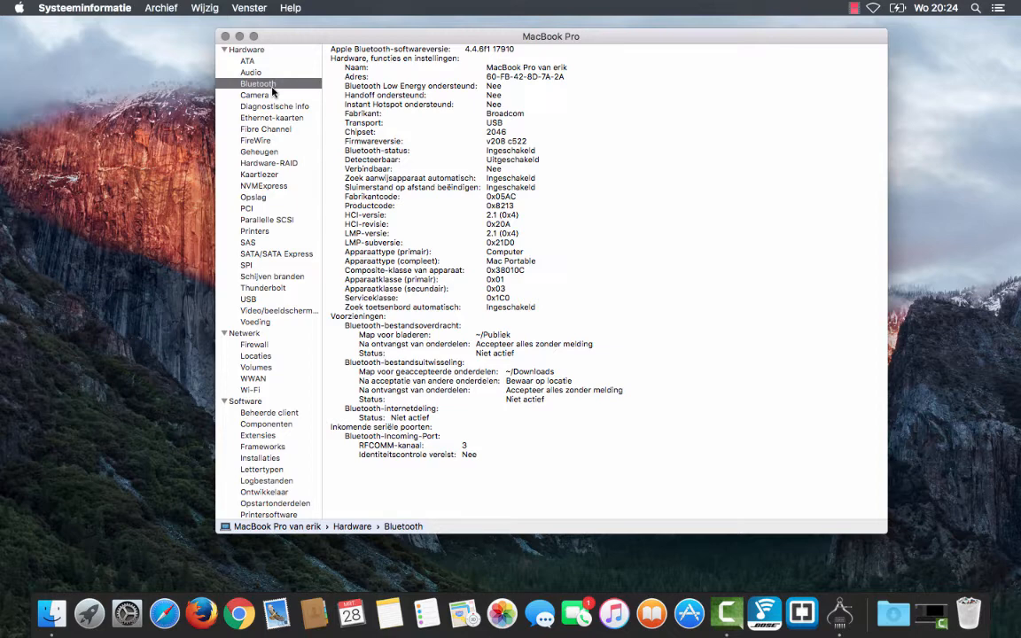
{"action": "mouse_move", "coordinate": [270, 95]}
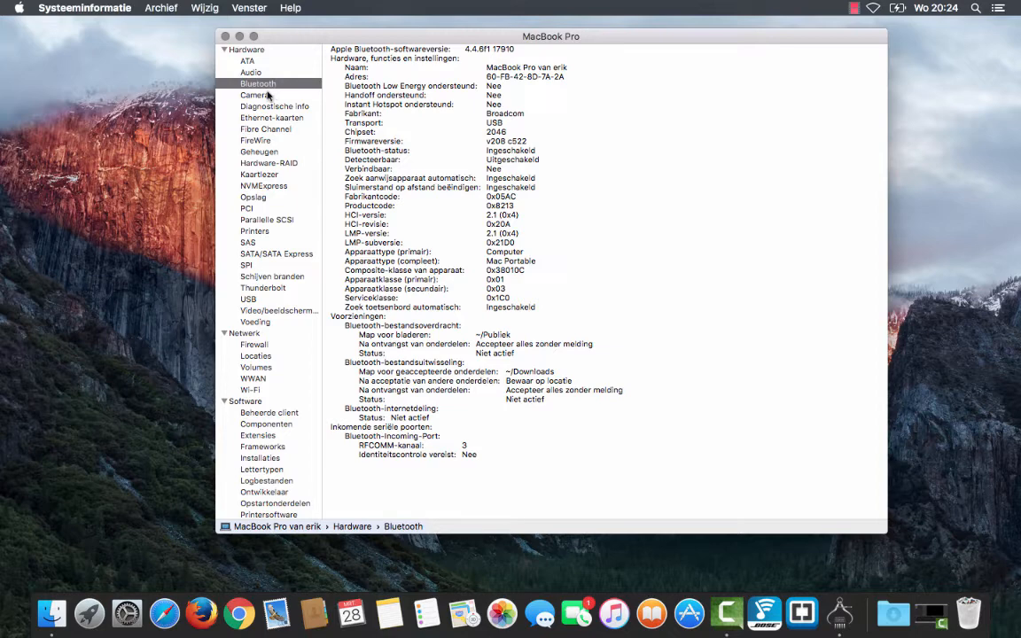
{"action": "left_click", "coordinate": [255, 95]}
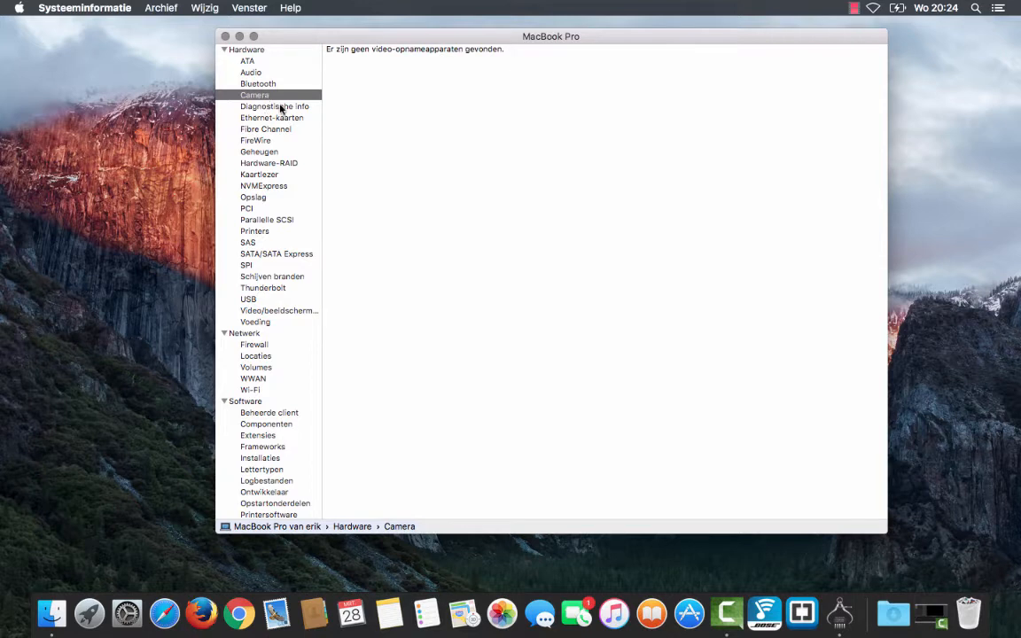
{"action": "left_click", "coordinate": [275, 106]}
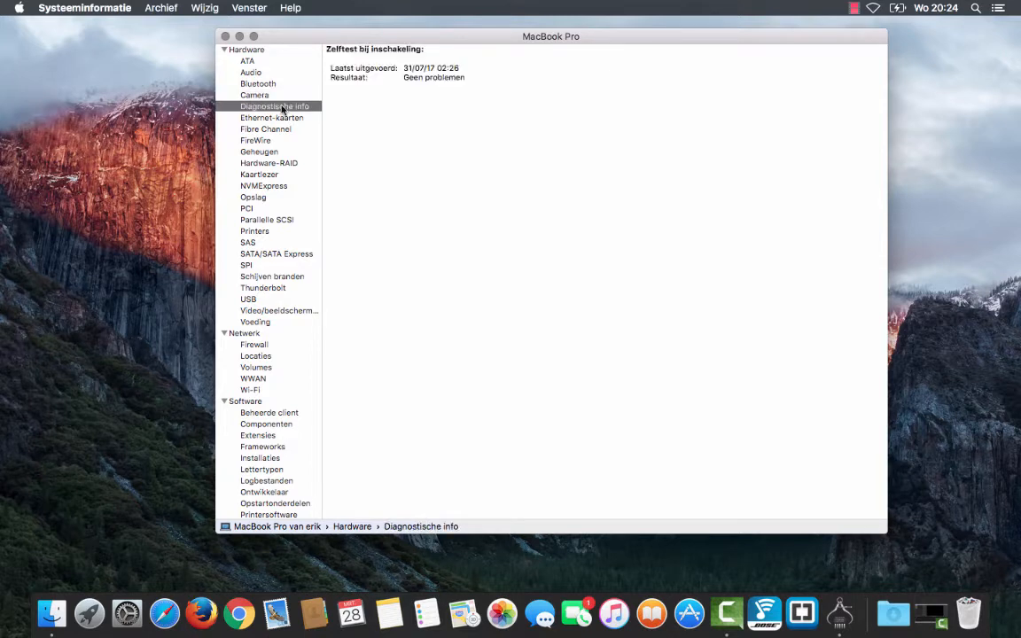
{"action": "left_click", "coordinate": [272, 117]}
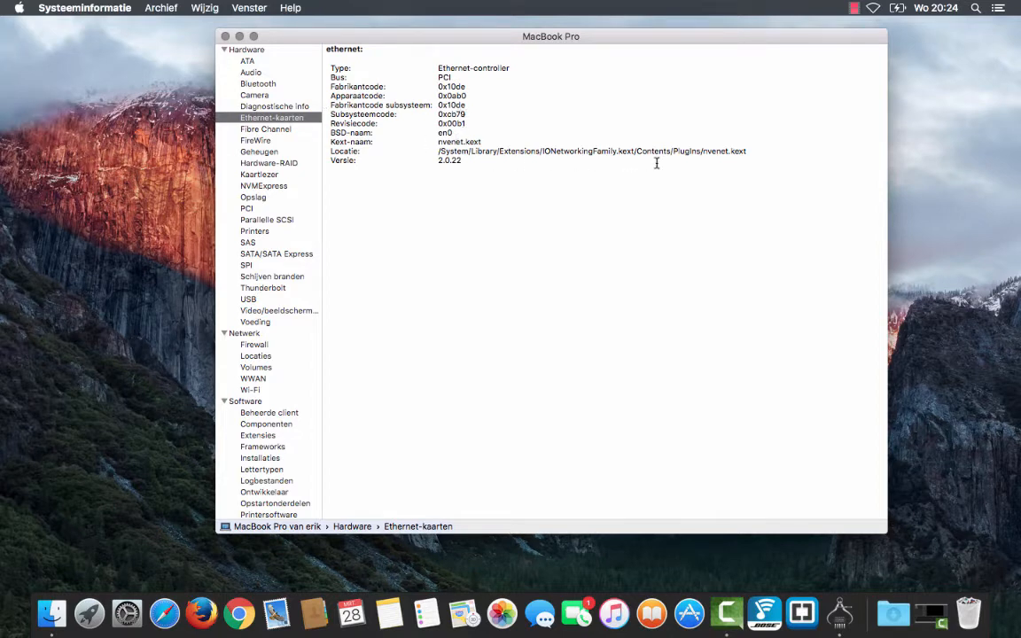
{"action": "mouse_move", "coordinate": [473, 114]}
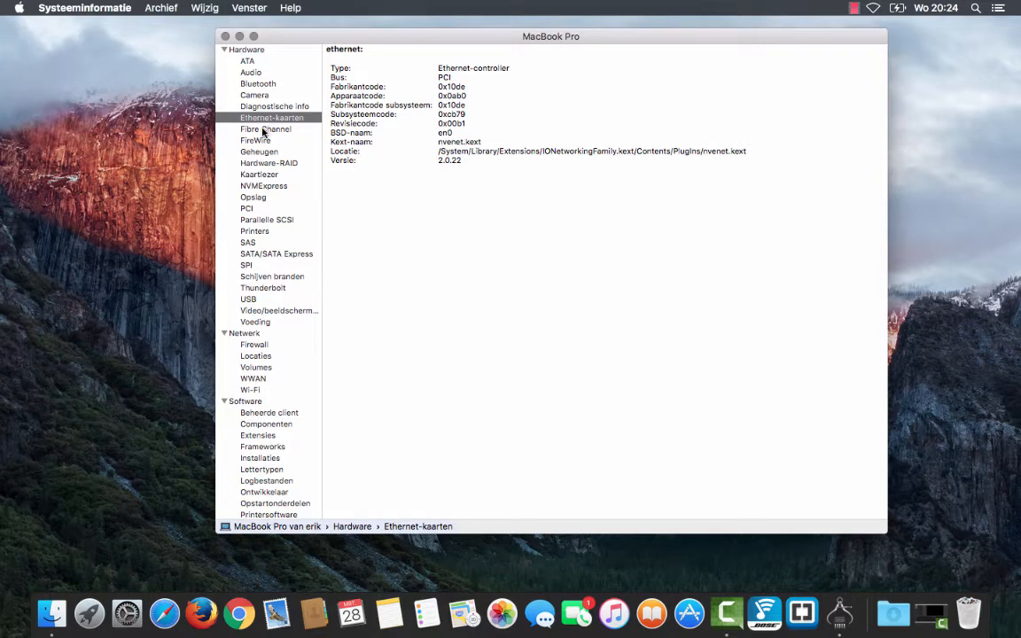
- Browse the Fibre Channel, FireWire, memory and SD card reader reports
{"action": "left_click", "coordinate": [265, 128]}
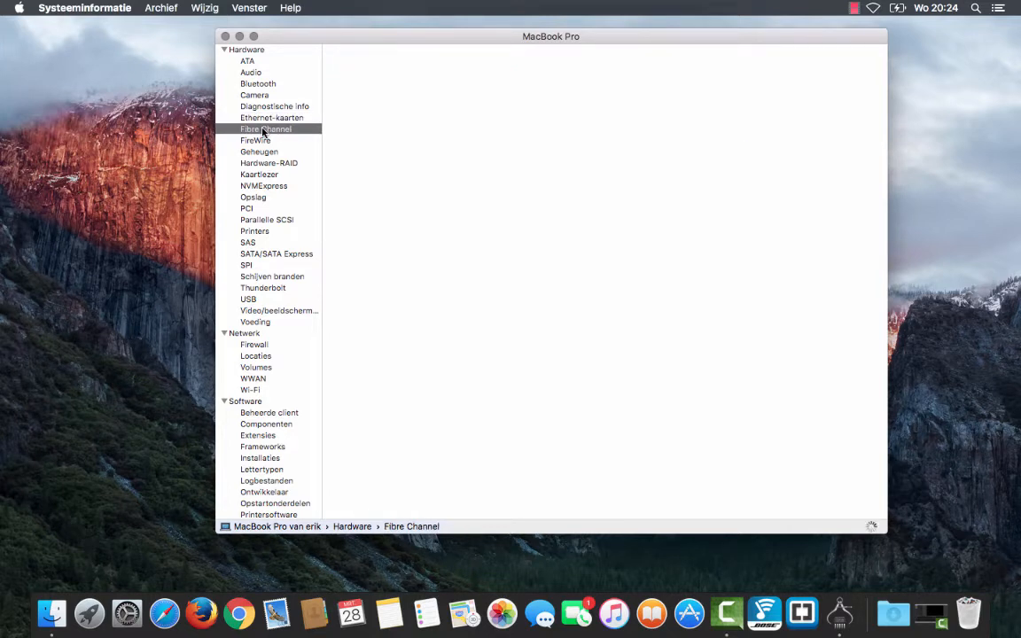
{"action": "left_click", "coordinate": [265, 129]}
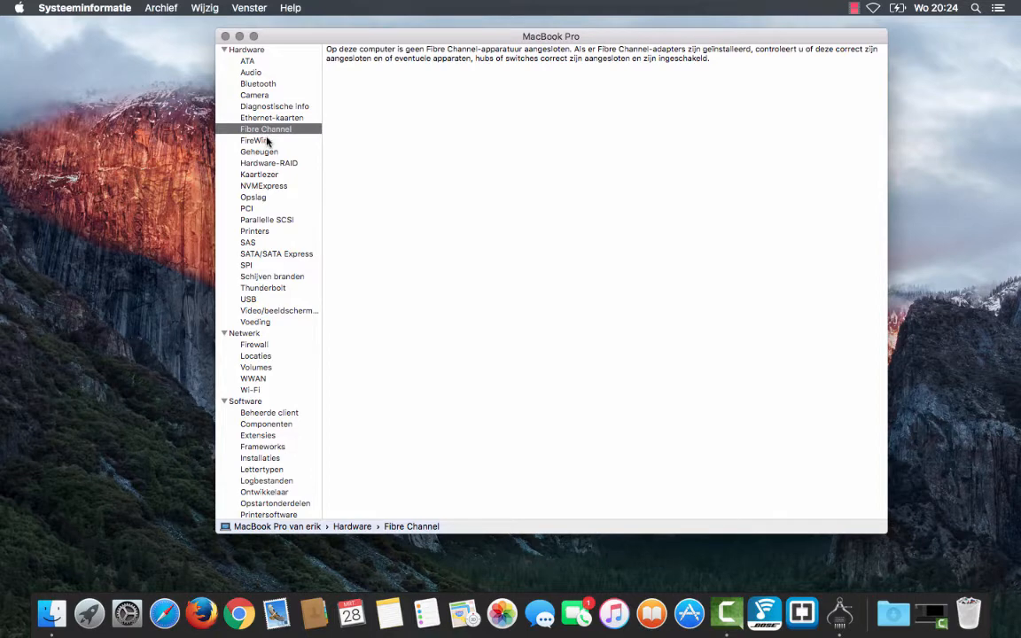
{"action": "left_click", "coordinate": [254, 140]}
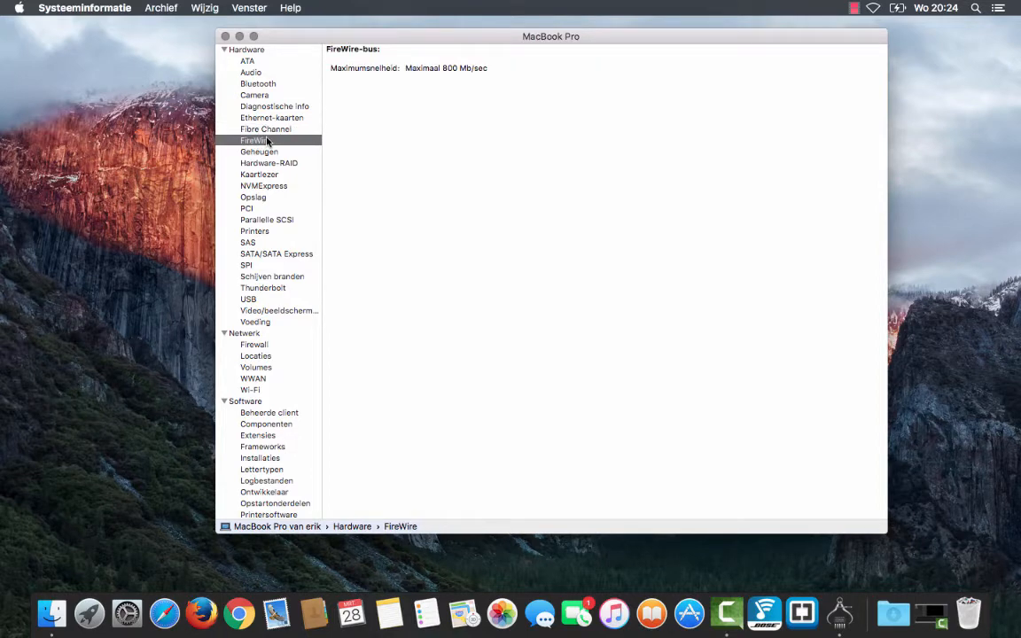
{"action": "left_click", "coordinate": [258, 152]}
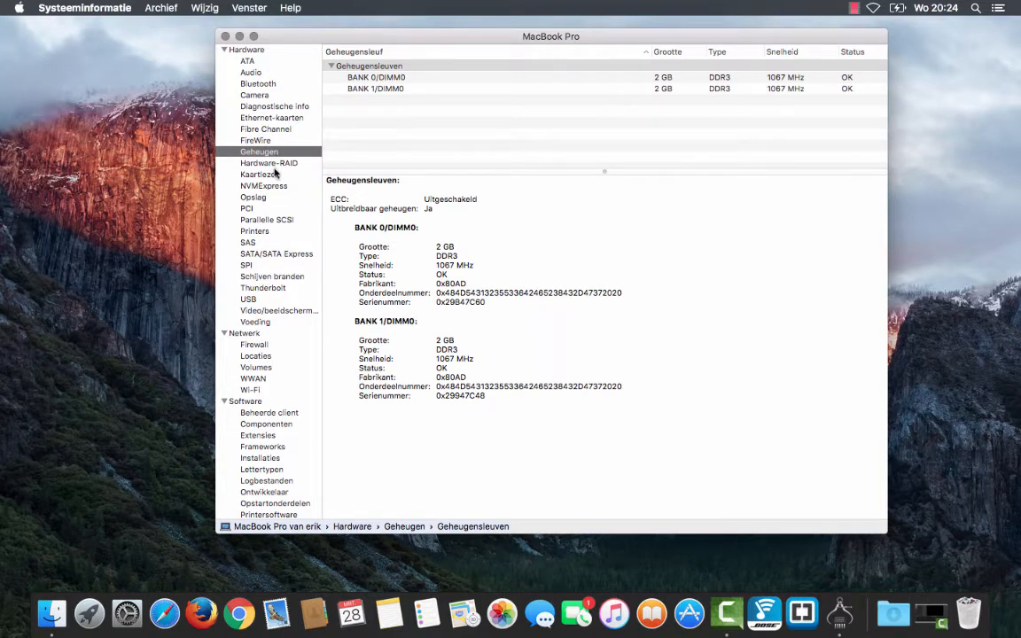
{"action": "left_click", "coordinate": [259, 174]}
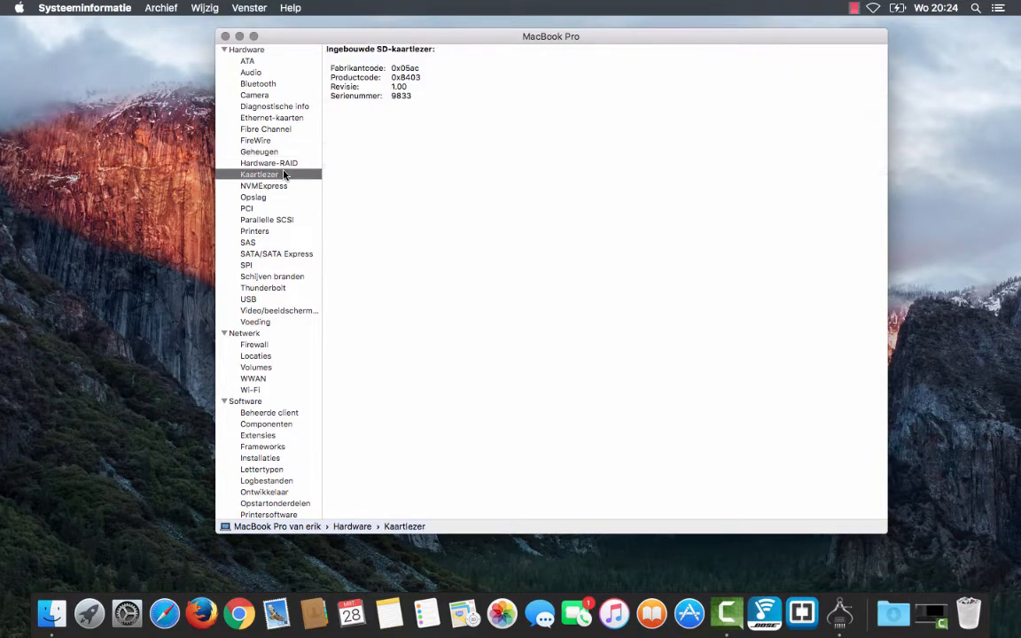
{"action": "mouse_move", "coordinate": [272, 193]}
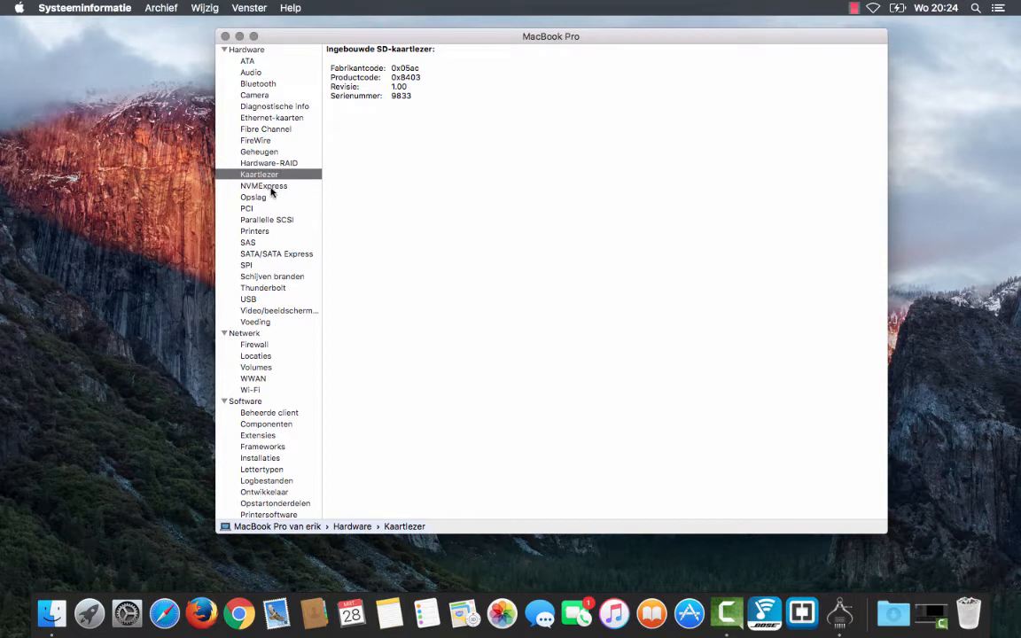
- Browse NVMExpress, storage, PCI, parallel SCSI, printers and SAS, ending on SATA/SATA Express
{"action": "left_click", "coordinate": [264, 185]}
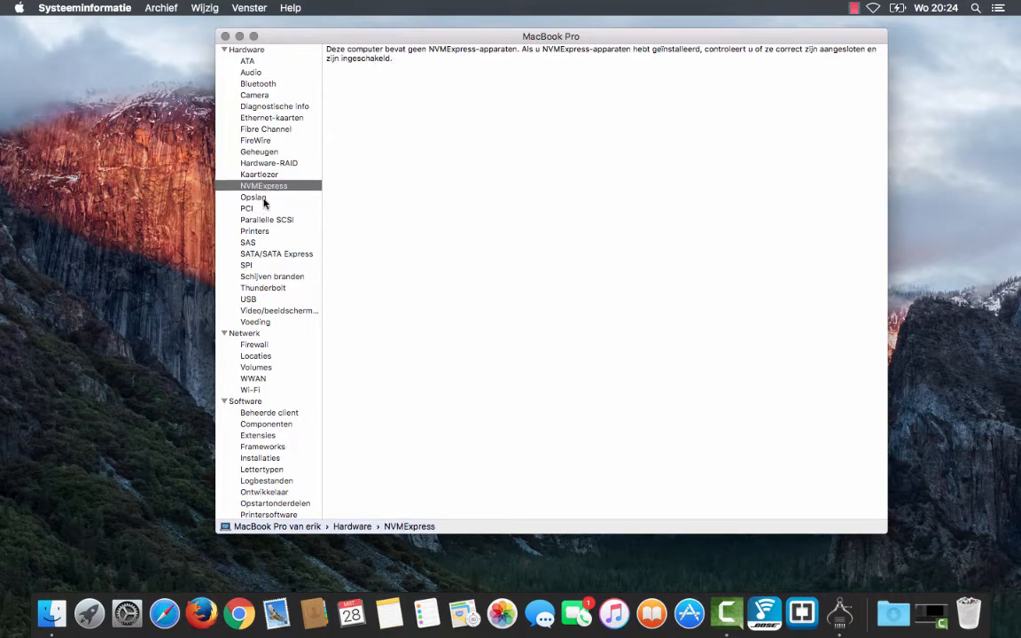
{"action": "left_click", "coordinate": [253, 197]}
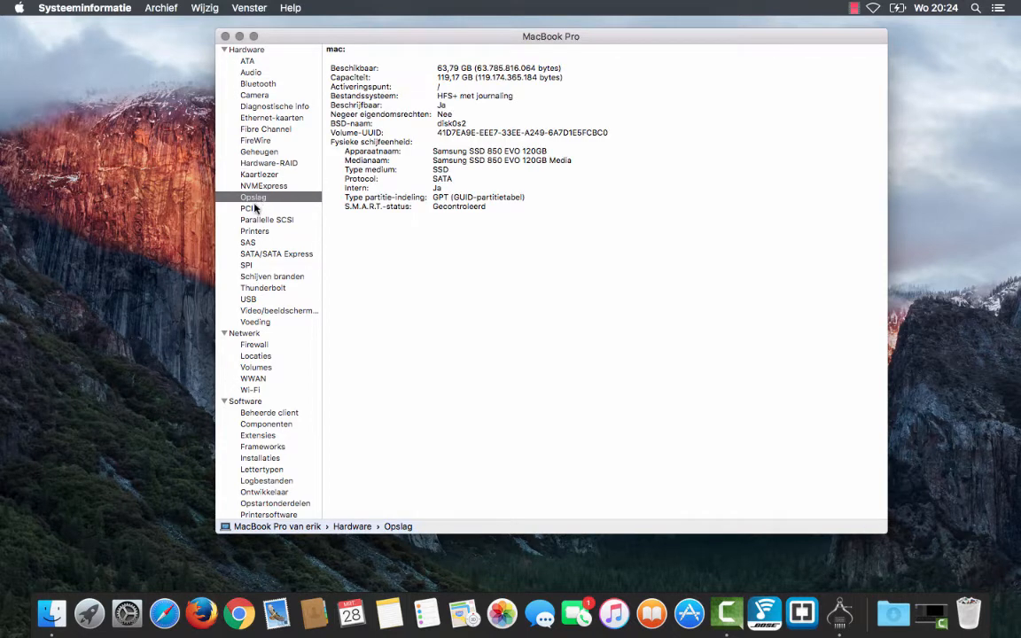
{"action": "left_click", "coordinate": [247, 208]}
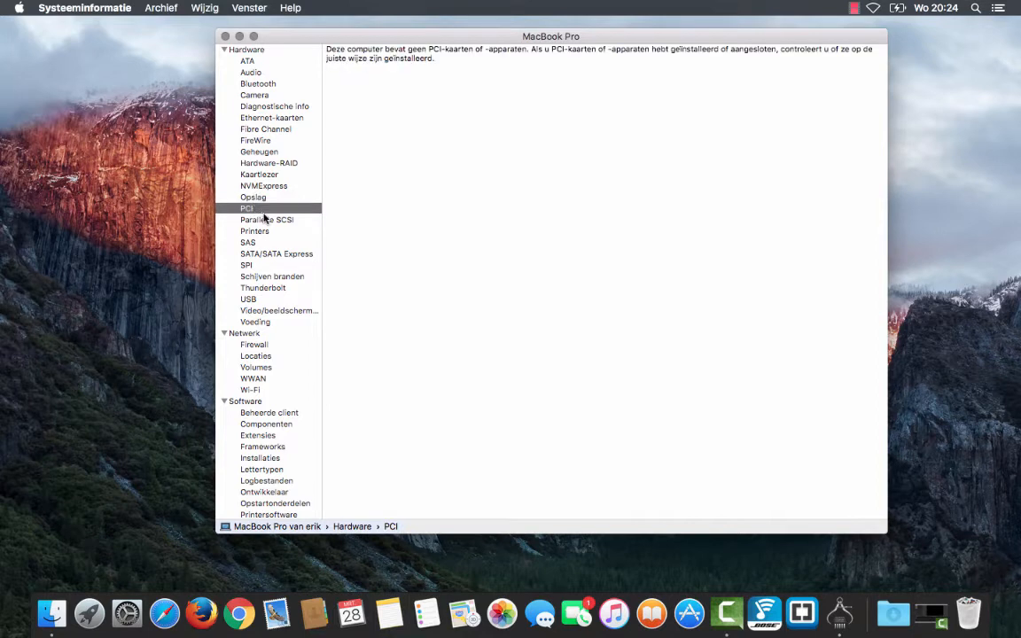
{"action": "left_click", "coordinate": [267, 219]}
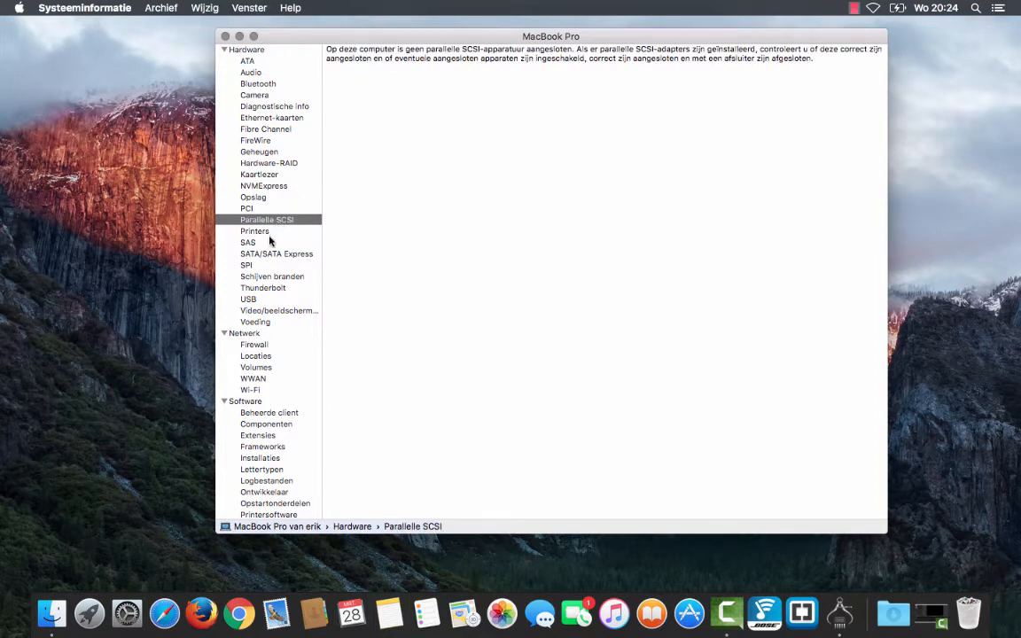
{"action": "left_click", "coordinate": [254, 230]}
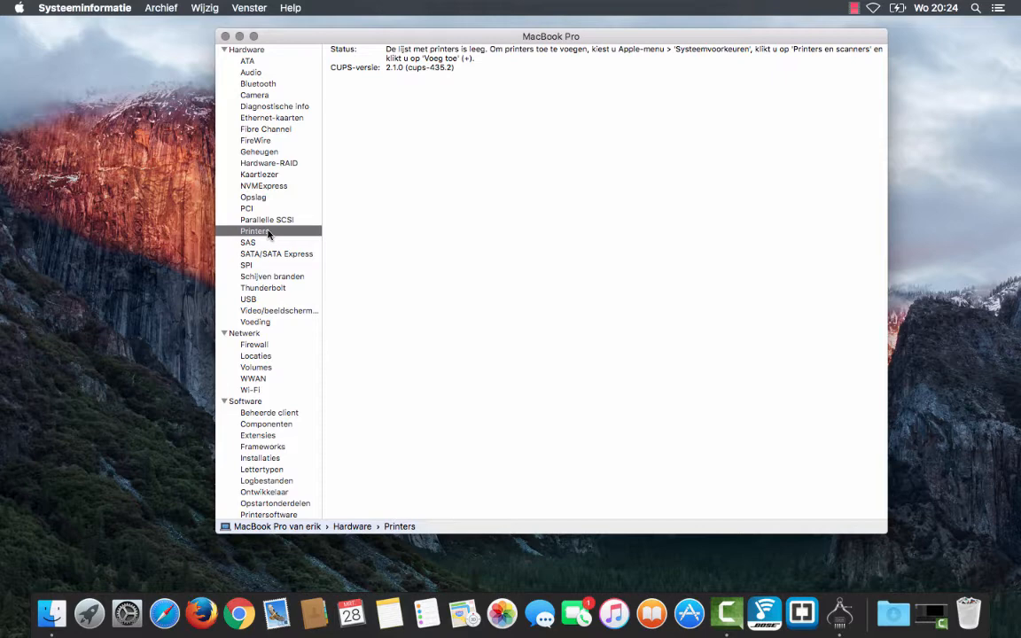
{"action": "left_click", "coordinate": [248, 242]}
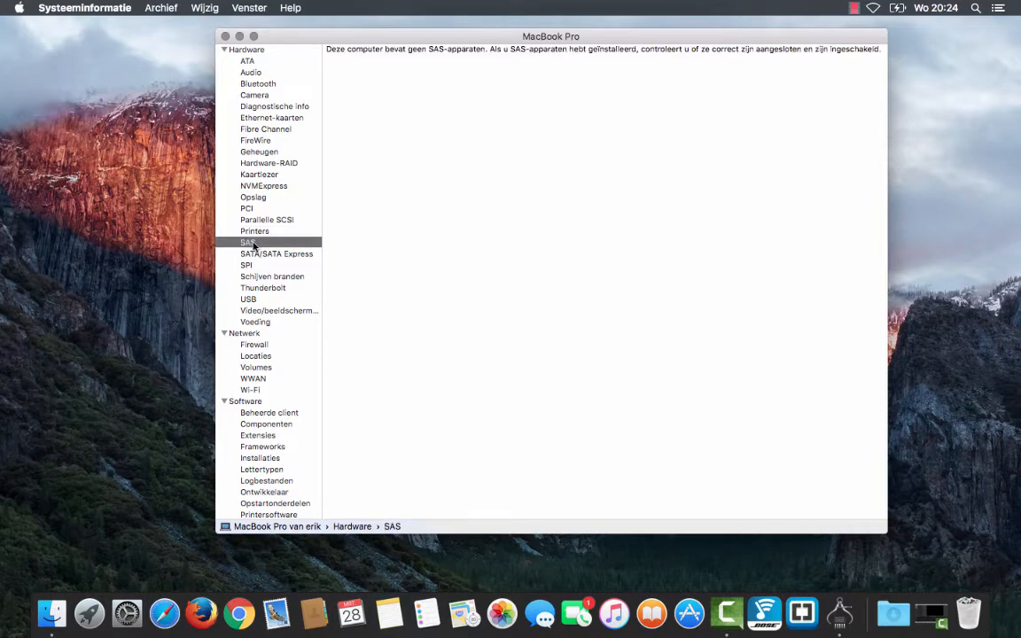
{"action": "left_click", "coordinate": [277, 253]}
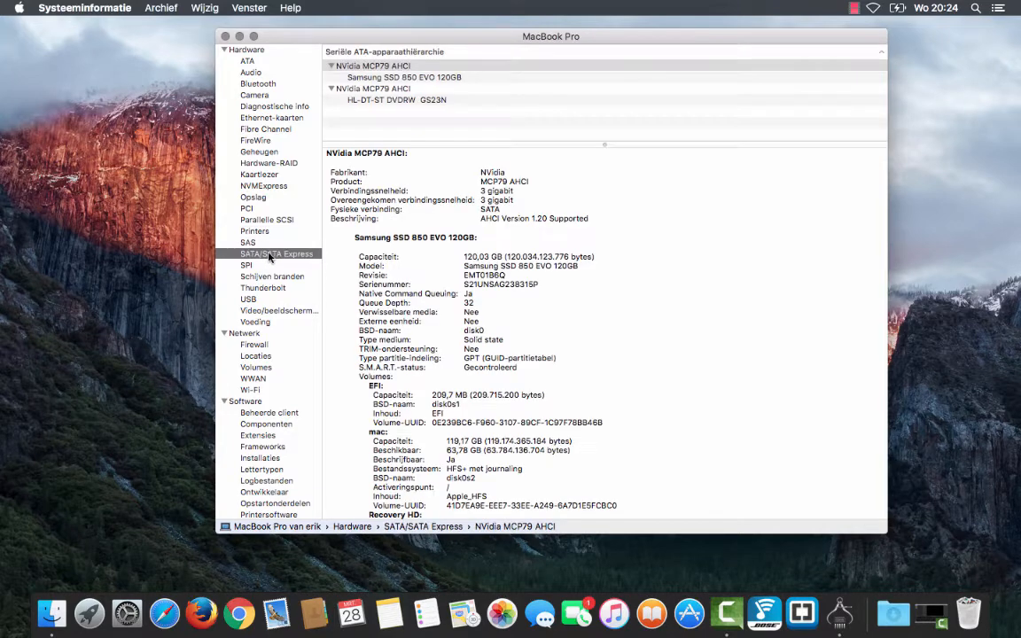
- Scroll the SSD details, then view Disc Burning, Thunderbolt and the Wi-Fi AirPort Extreme report
{"action": "scroll", "scroll_direction": "down", "scroll_amount": 3}
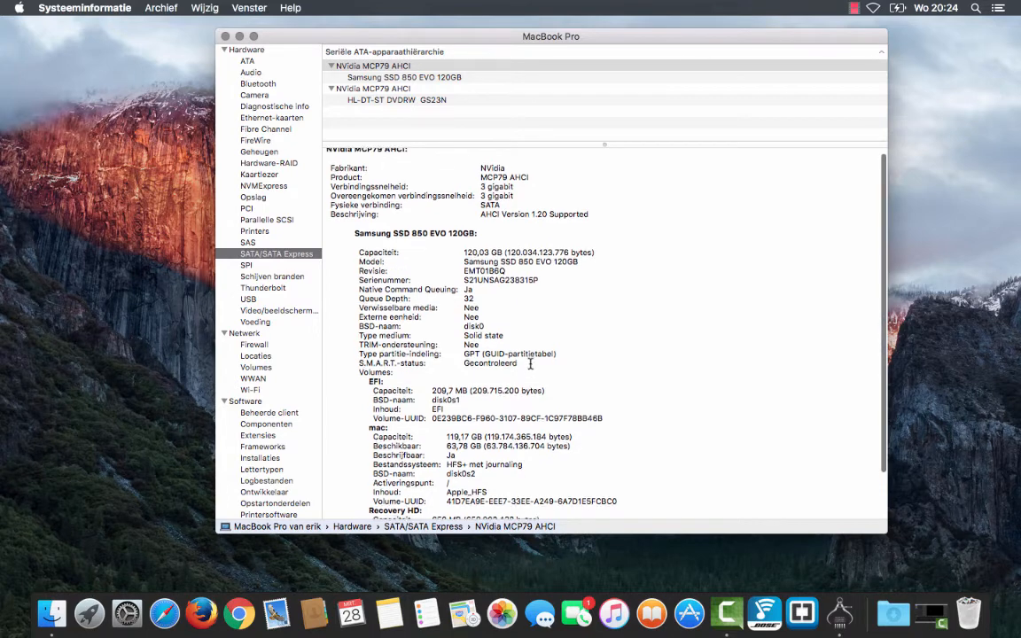
{"action": "scroll", "scroll_direction": "down", "scroll_amount": 3}
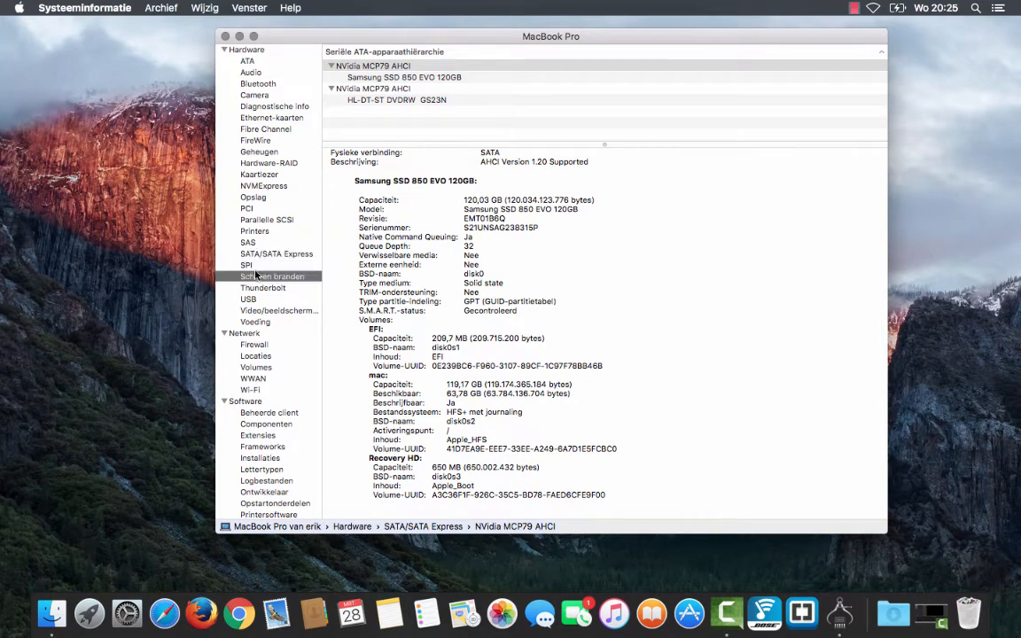
{"action": "left_click", "coordinate": [272, 276]}
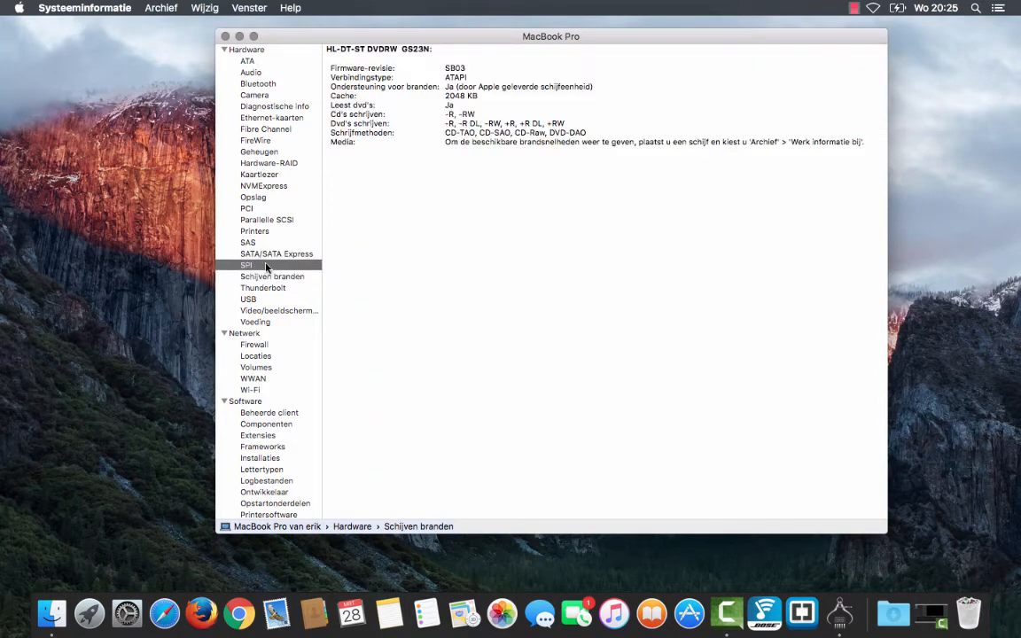
{"action": "left_click", "coordinate": [272, 276]}
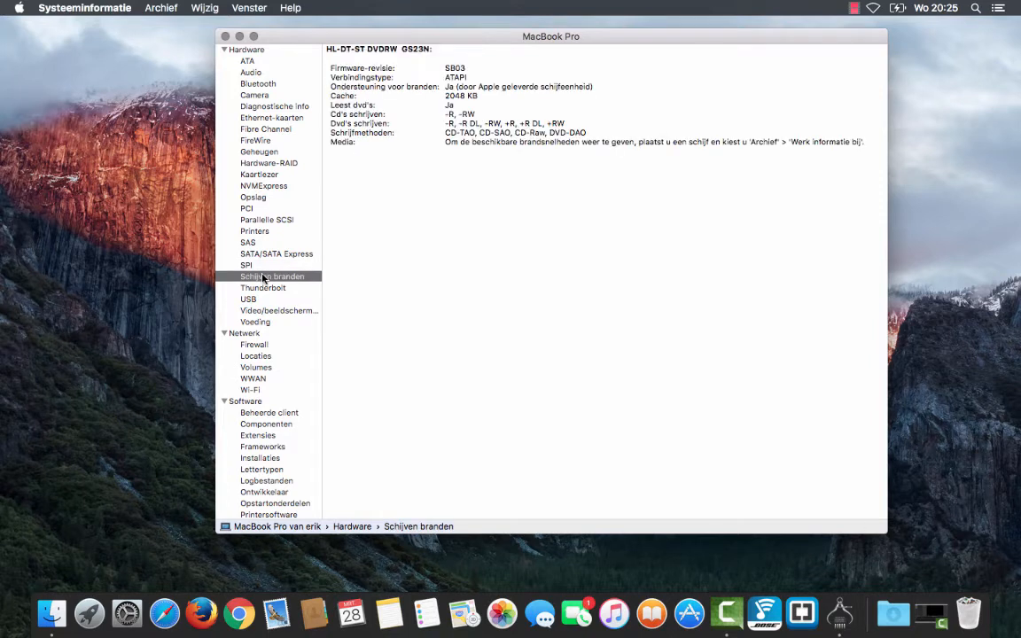
{"action": "left_click", "coordinate": [263, 287]}
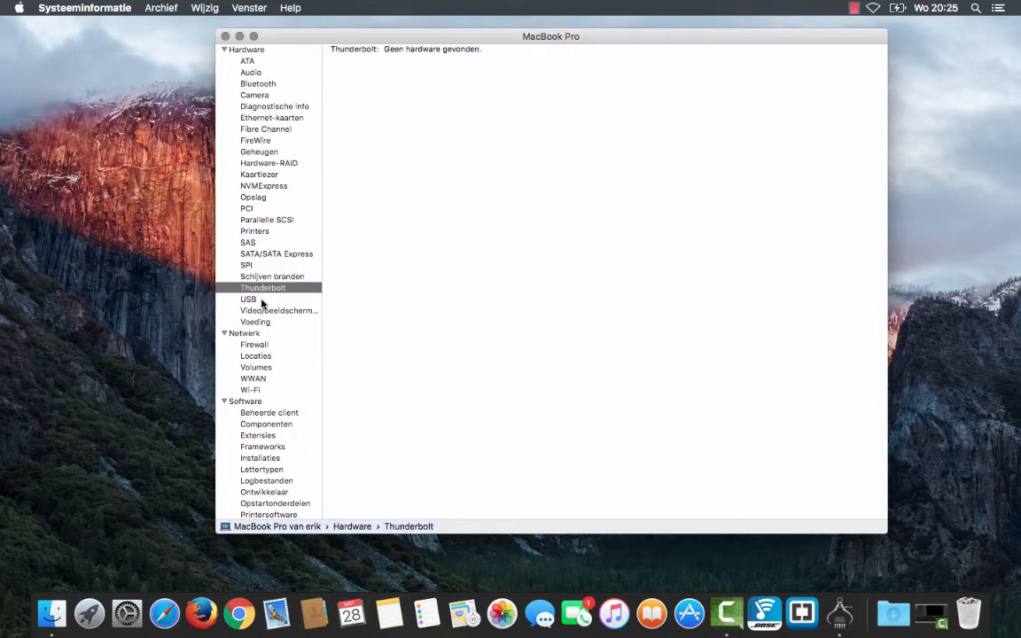
{"action": "mouse_move", "coordinate": [253, 385]}
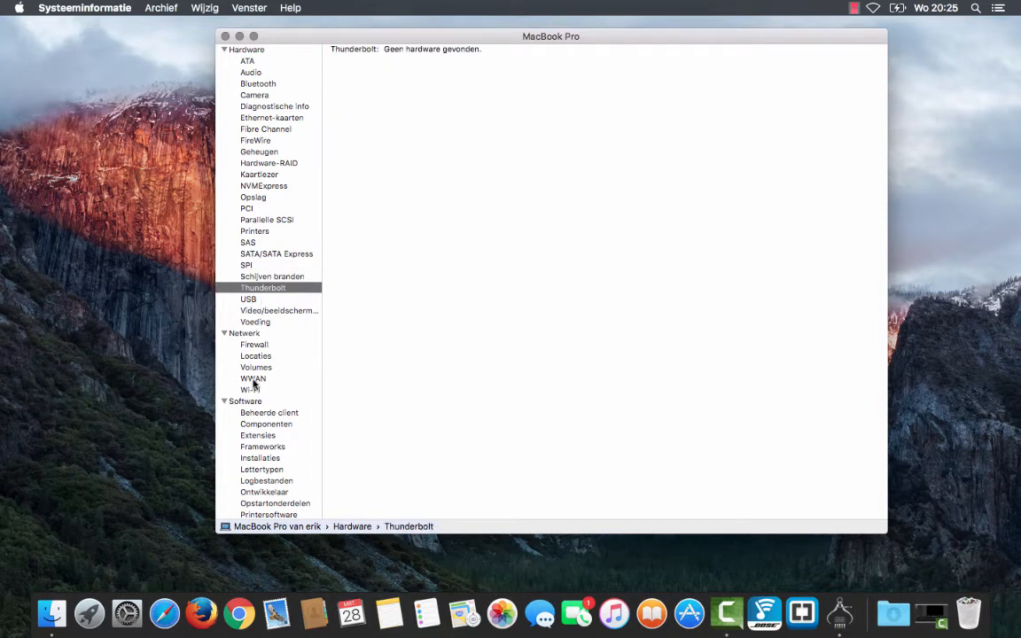
{"action": "left_click", "coordinate": [250, 390]}
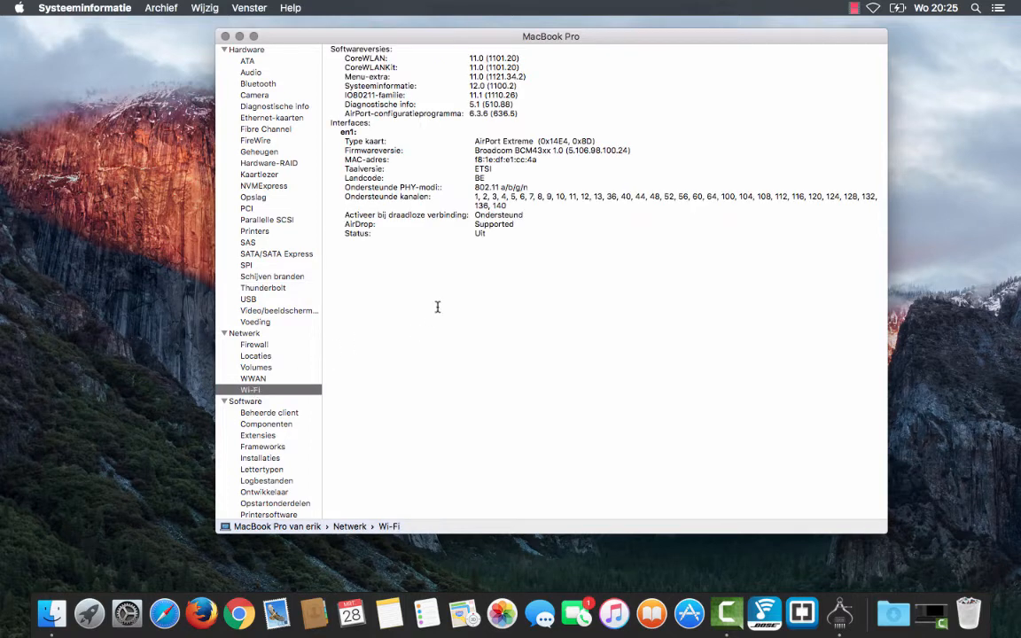
{"action": "mouse_move", "coordinate": [472, 147]}
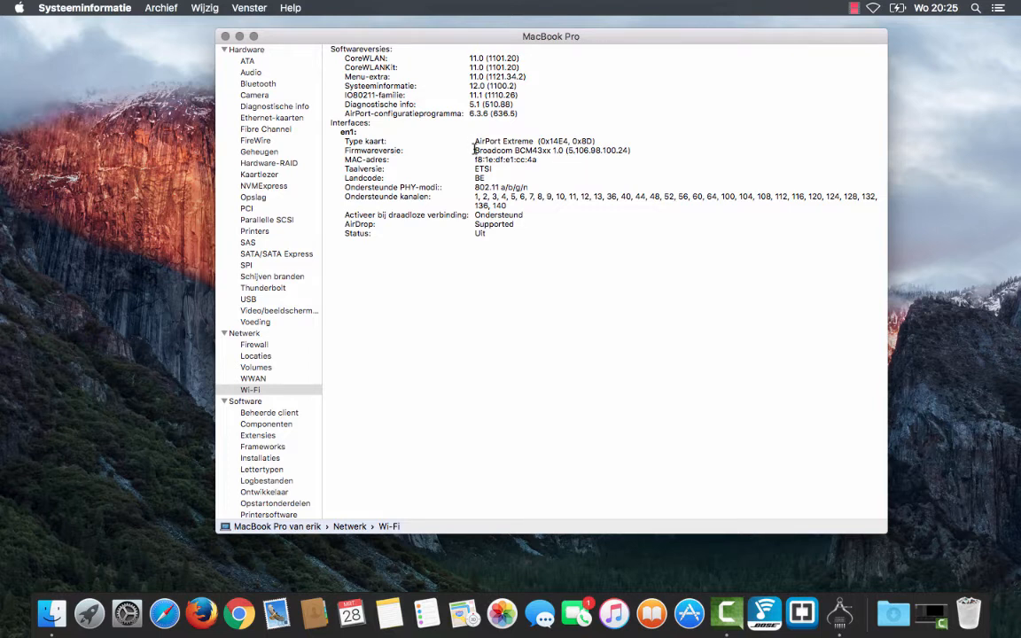
- Select the Broadcom firmware name, then view the empty Beheerde client report
{"action": "double_click", "coordinate": [510, 150]}
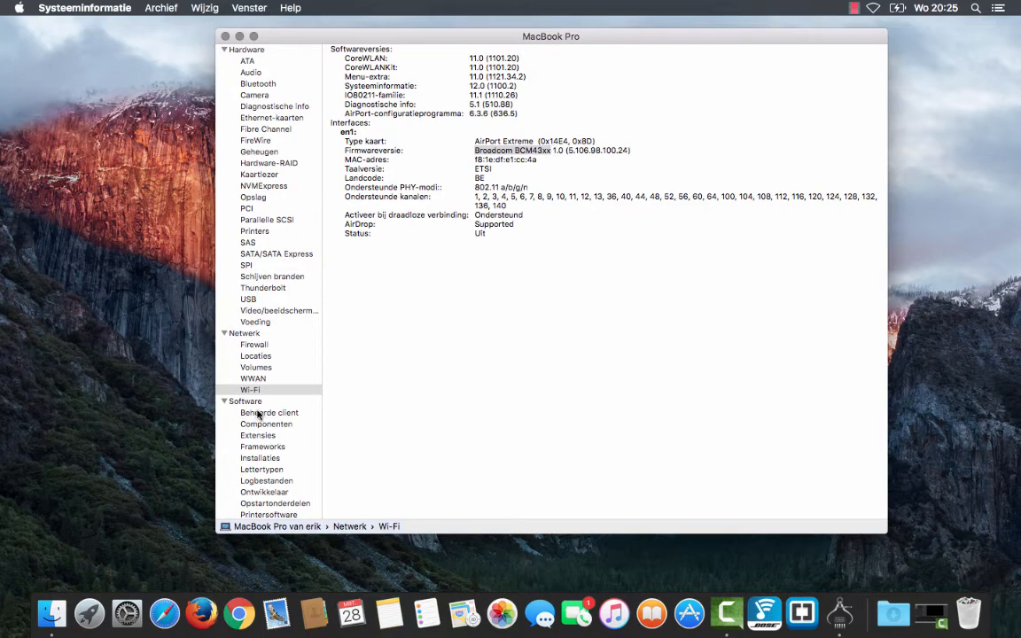
{"action": "left_click", "coordinate": [270, 412]}
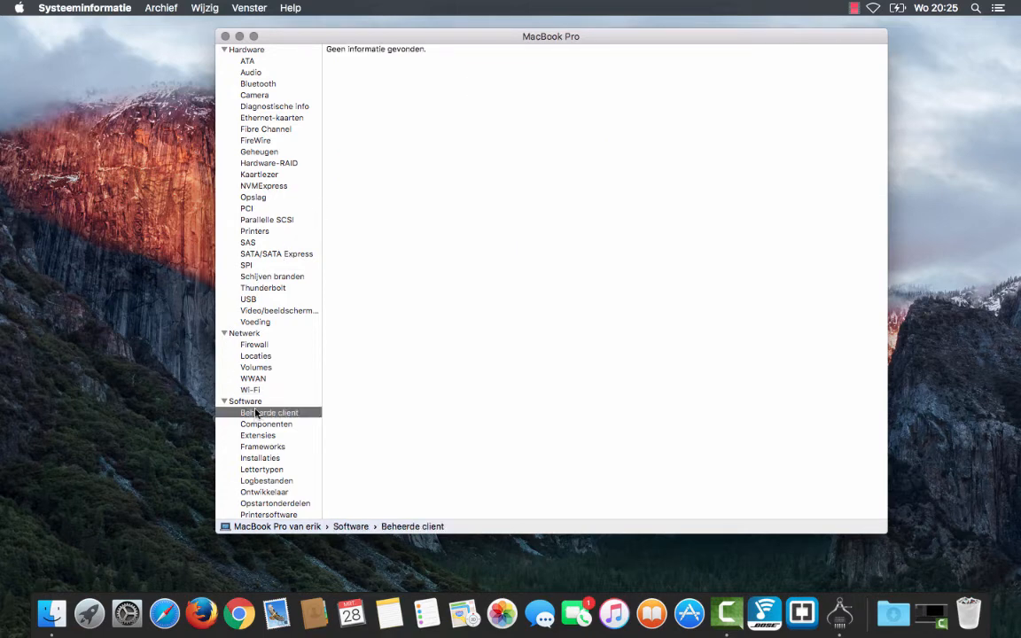
- Check the Wi-Fi, WWAN, Locations and Firewall reports, then open Video/beeldschermen for the GeForce 9400M
{"action": "scroll", "scroll_direction": "down", "scroll_amount": 3}
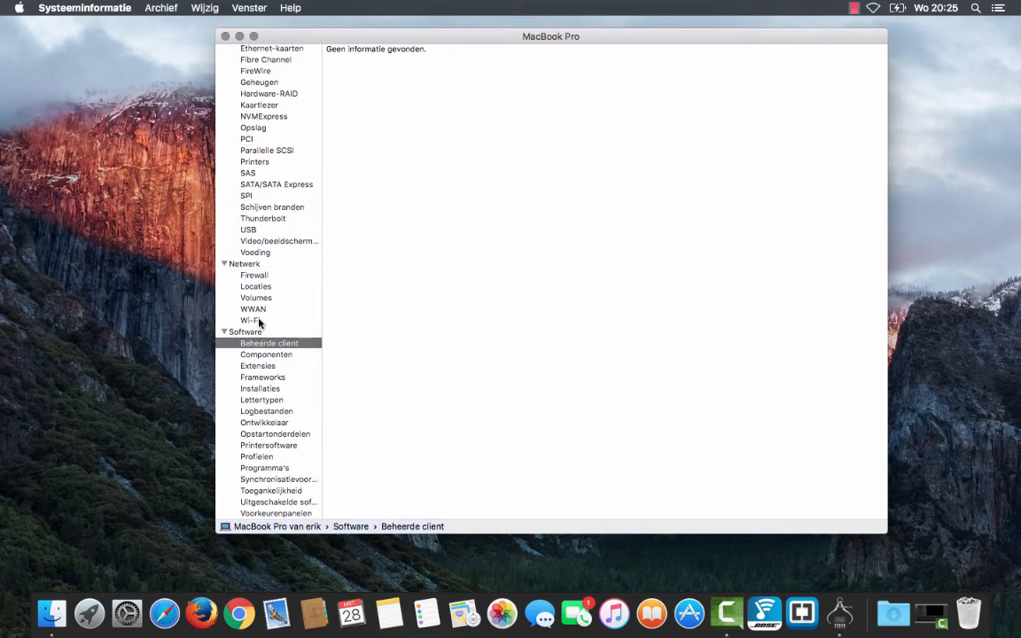
{"action": "left_click", "coordinate": [251, 320]}
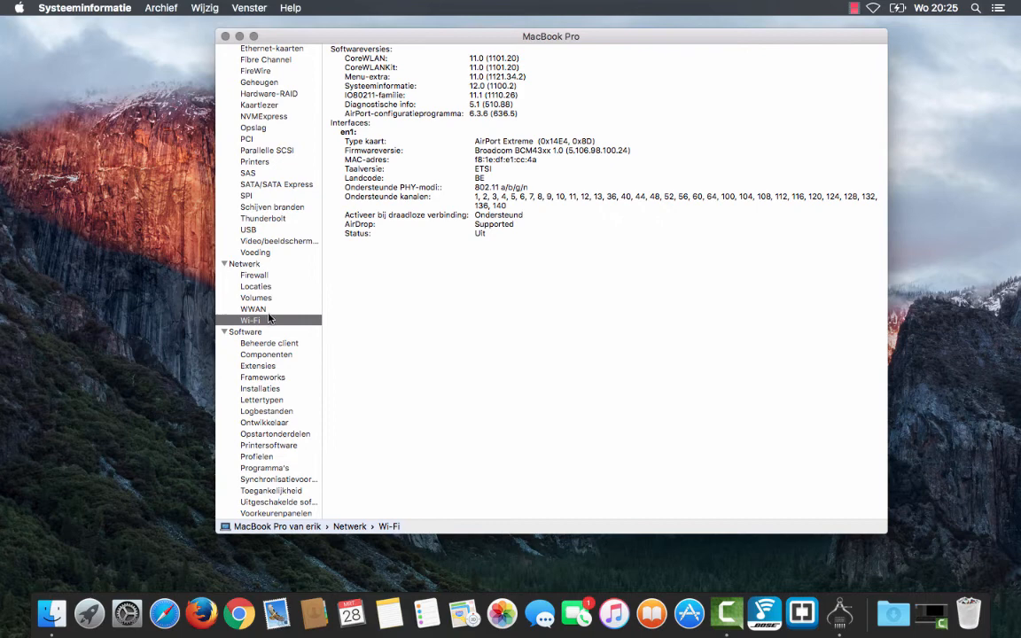
{"action": "left_click", "coordinate": [253, 309]}
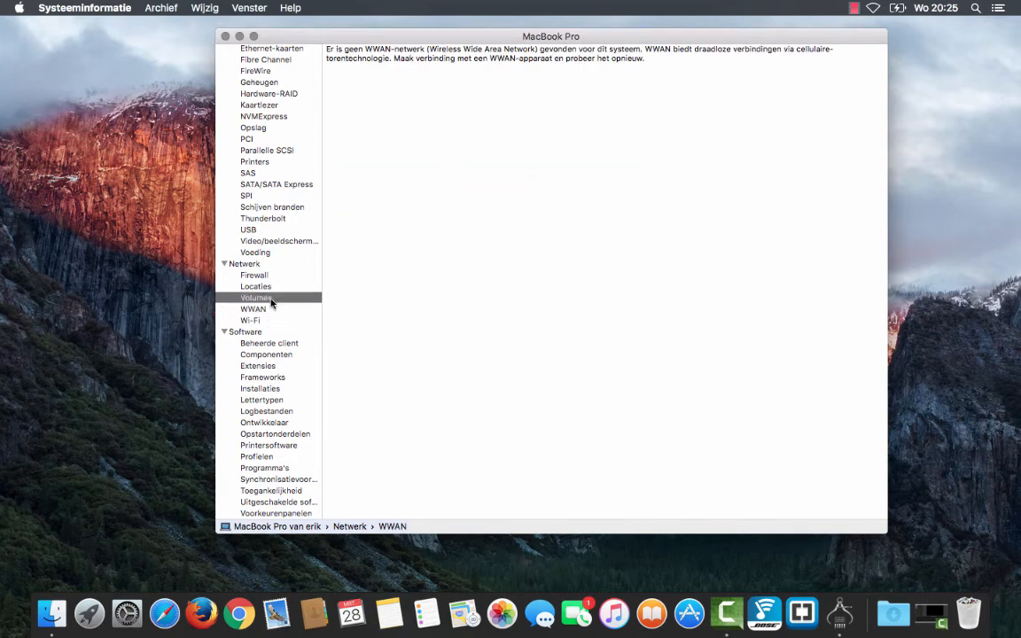
{"action": "left_click", "coordinate": [255, 285]}
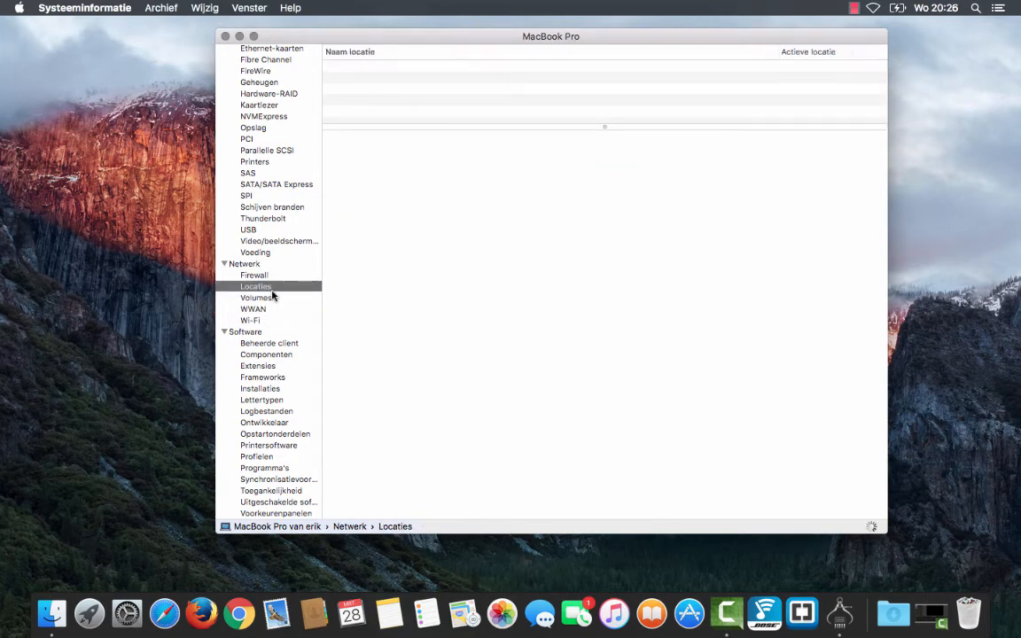
{"action": "left_click", "coordinate": [256, 285]}
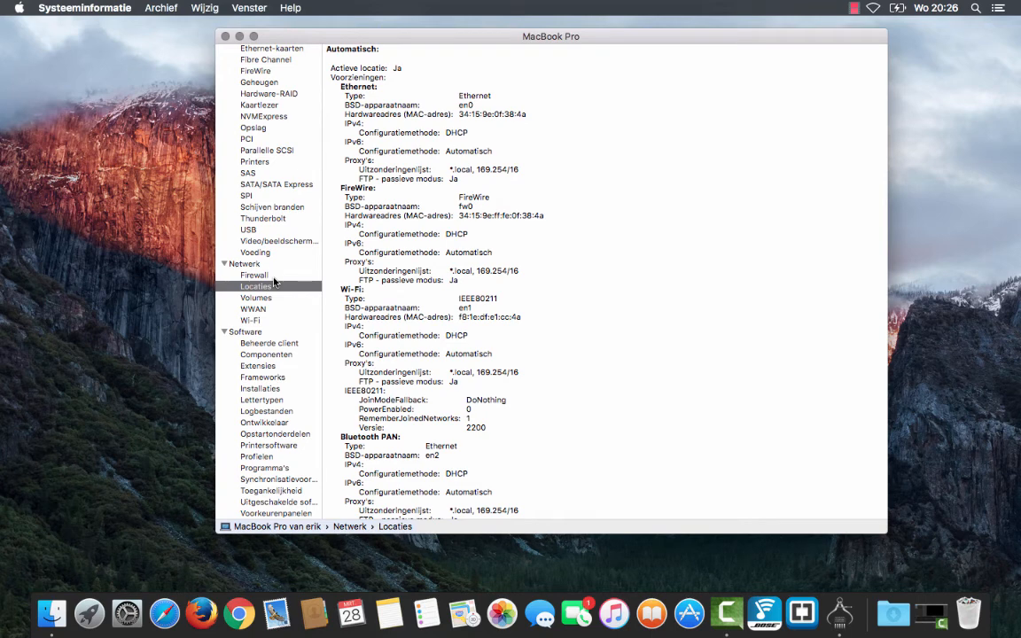
{"action": "left_click", "coordinate": [255, 274]}
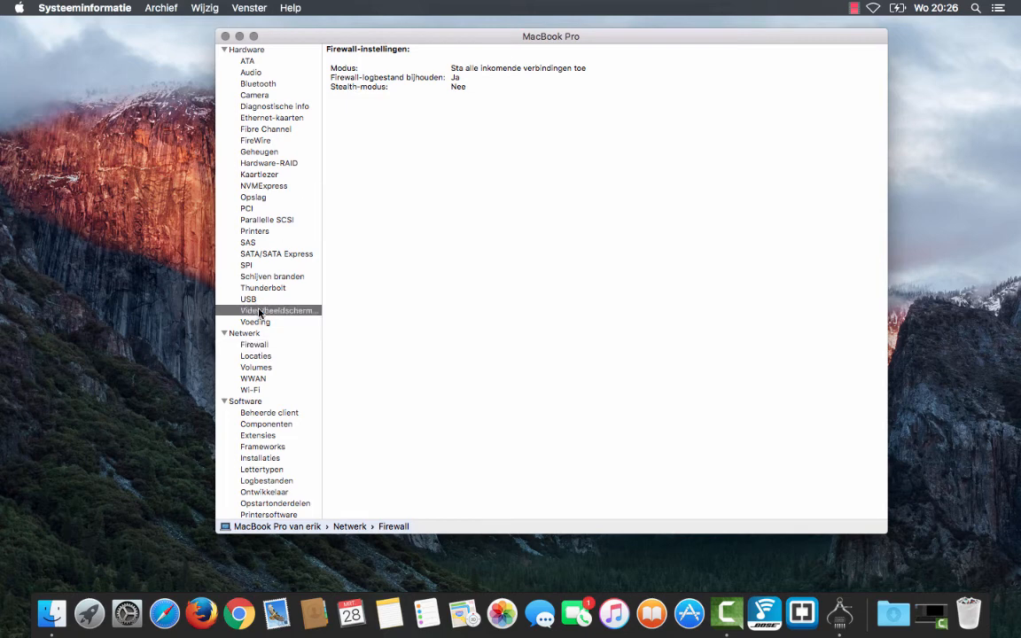
{"action": "left_click", "coordinate": [278, 311]}
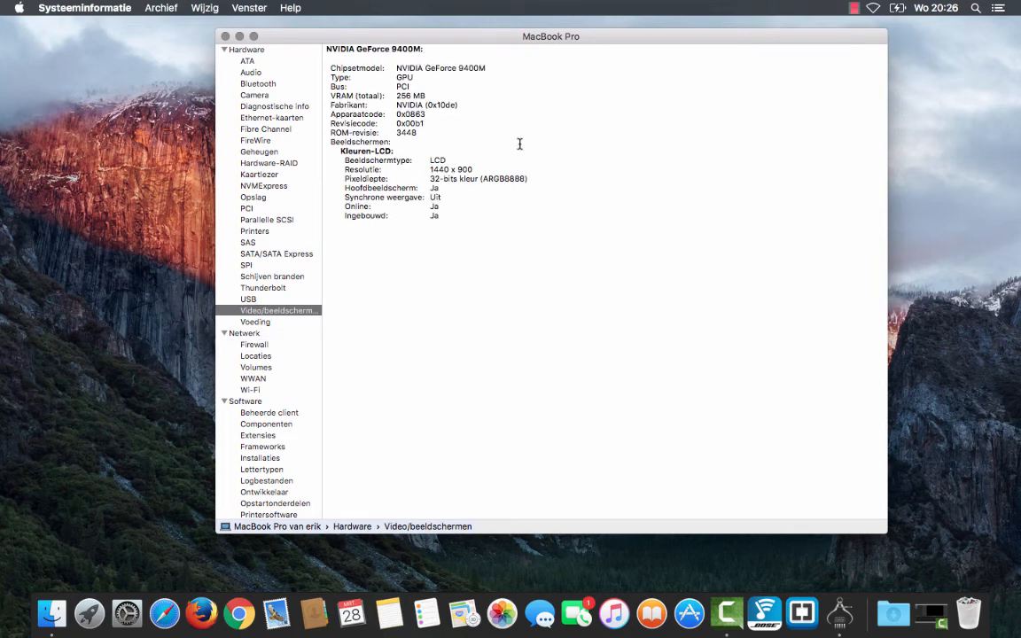
{"action": "mouse_move", "coordinate": [462, 249]}
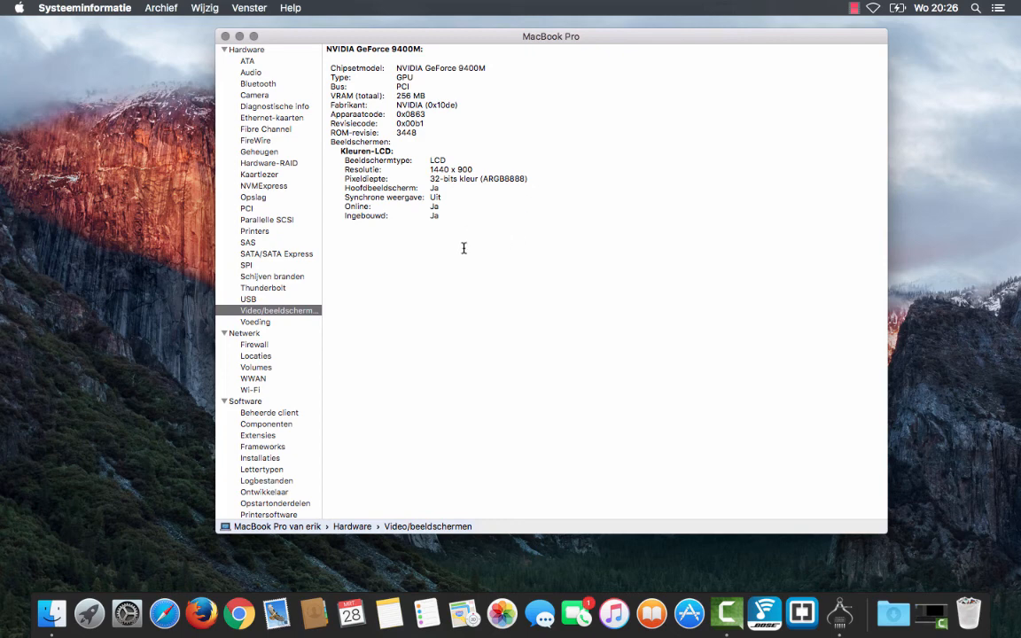